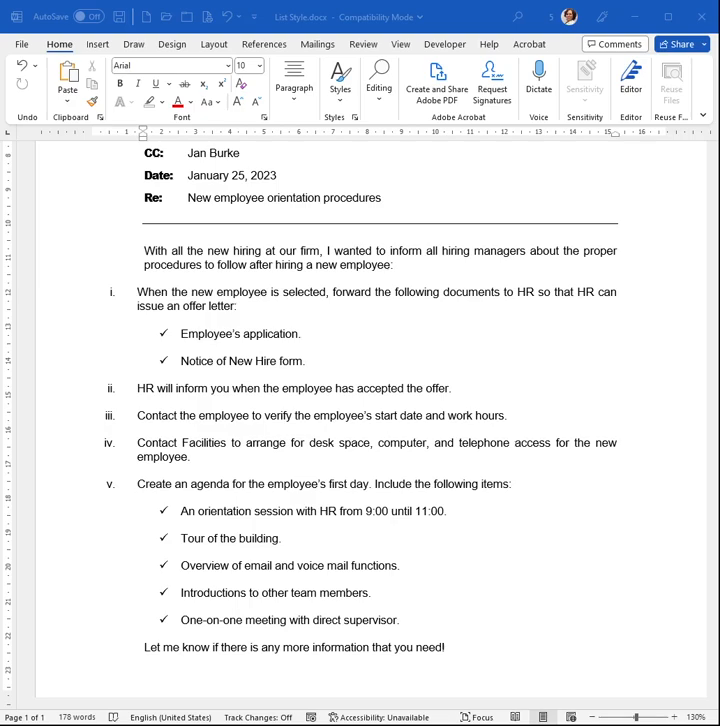
Select the entire opening paragraph about informing hiring managers, then select all document text.
double_click(248, 250)
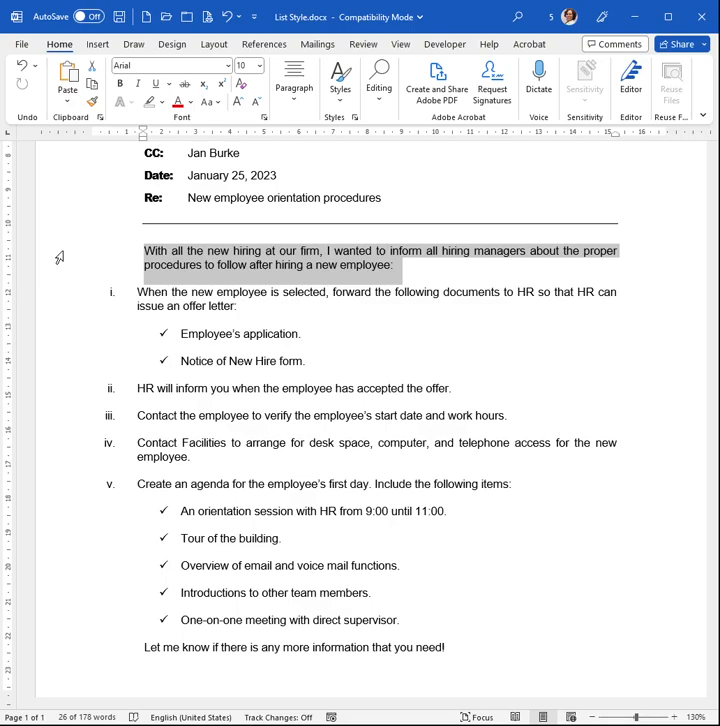
key("ctrl+a")
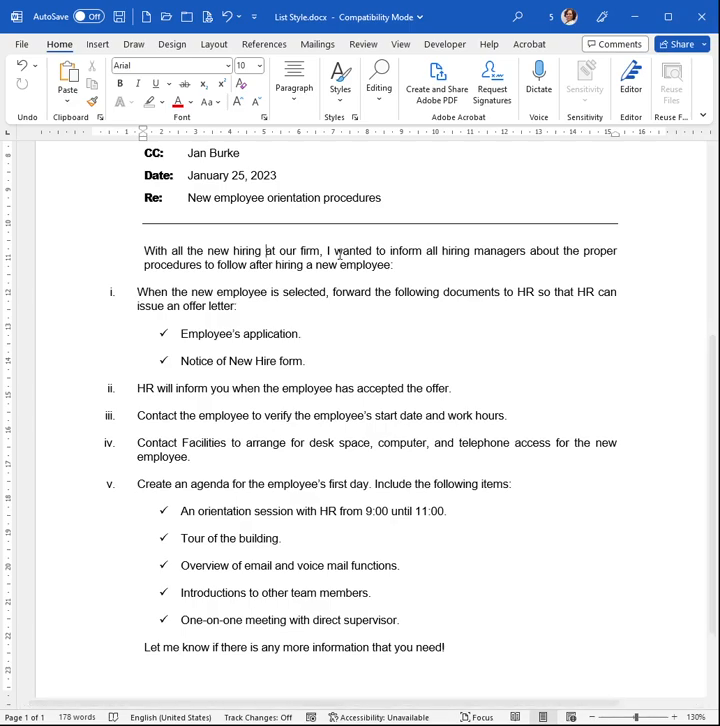
Select the word "at" in the first paragraph as the anchor for extending the selection.
double_click(275, 250)
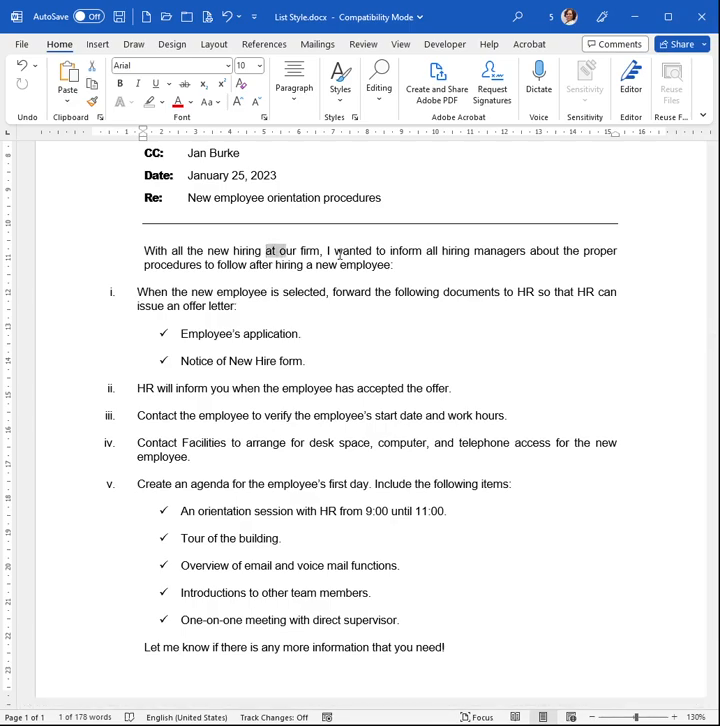
double_click(294, 251)
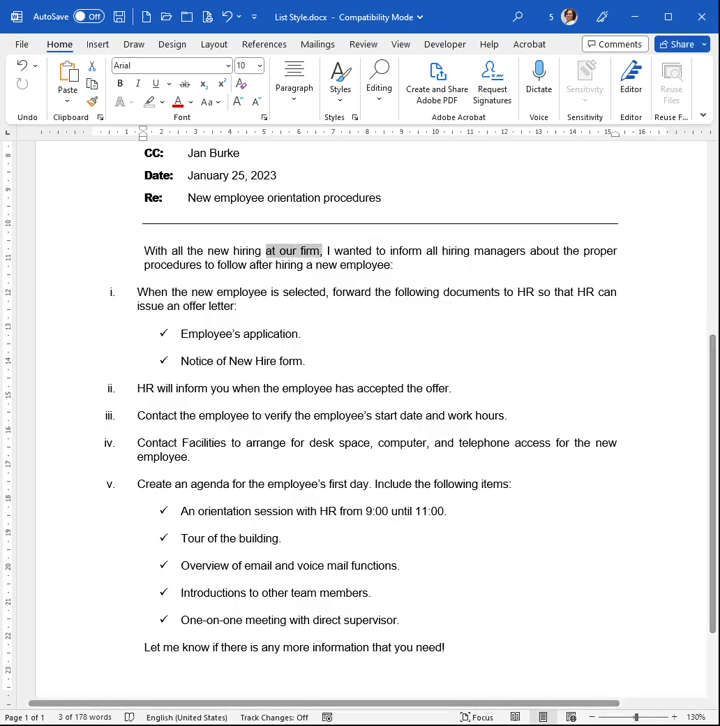
mouse_move(483, 288)
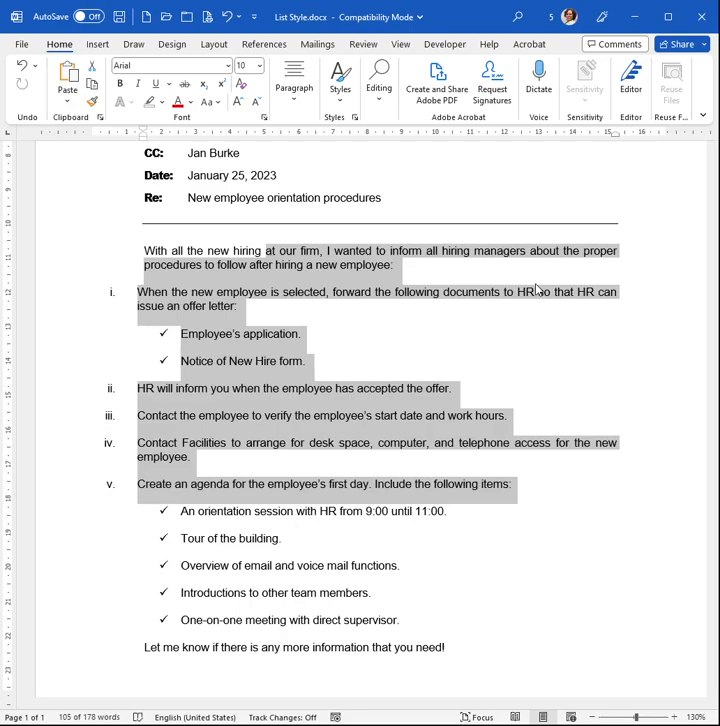
mouse_move(427, 256)
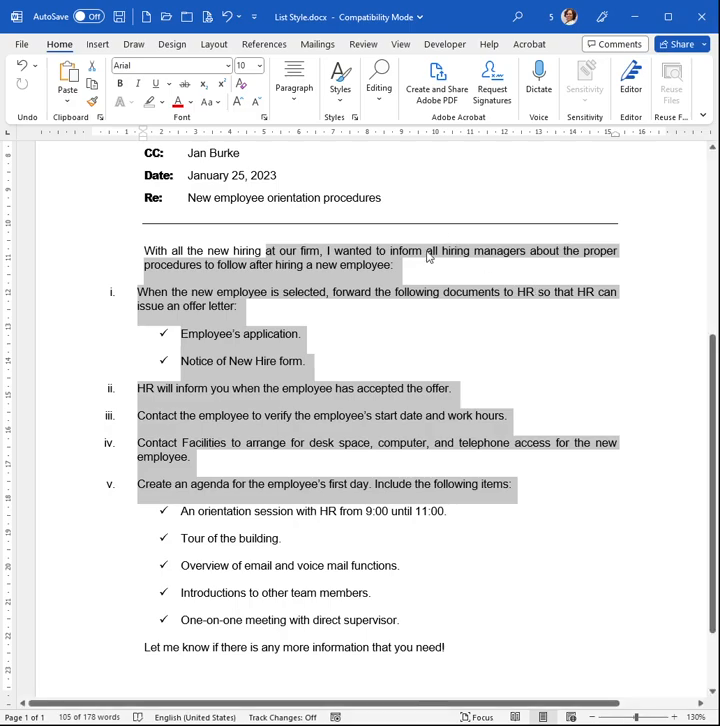
Clear the selection so no memo text remains highlighted.
left_click(311, 250)
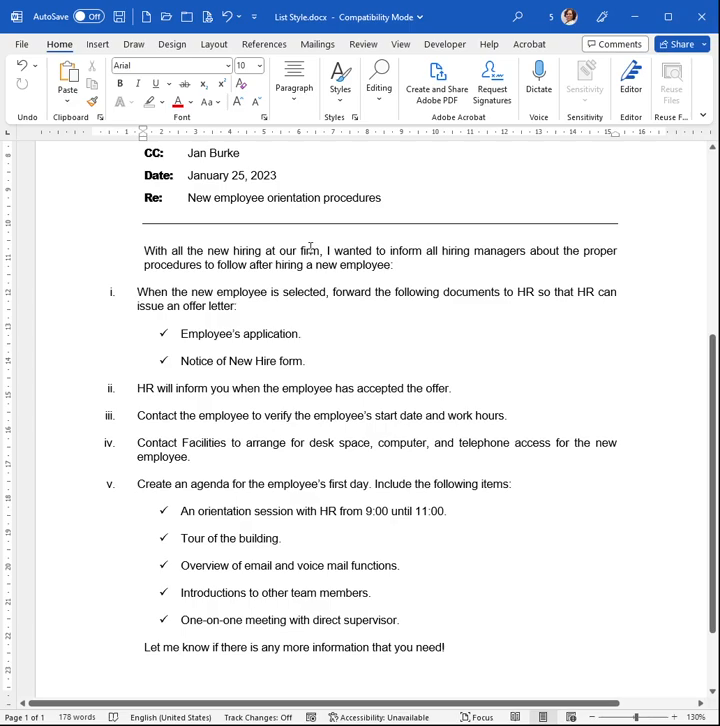
mouse_move(432, 307)
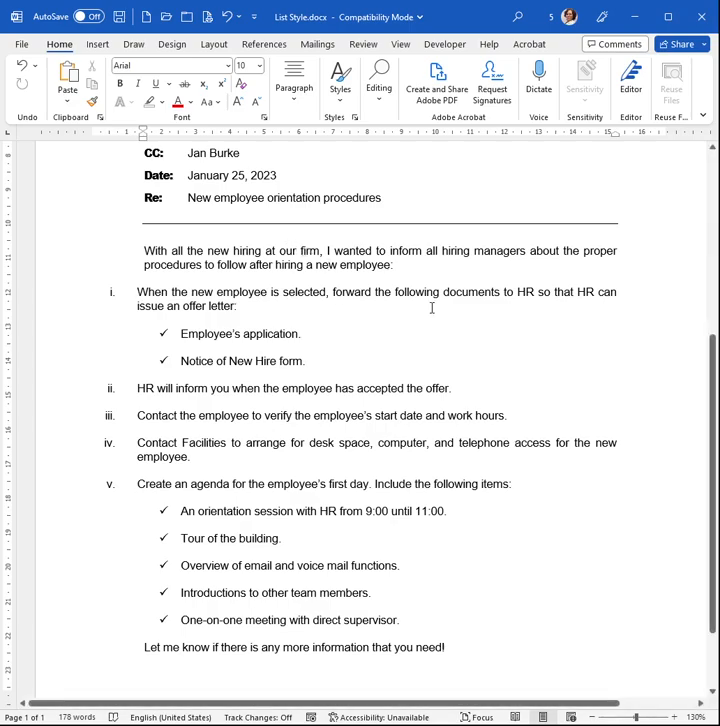